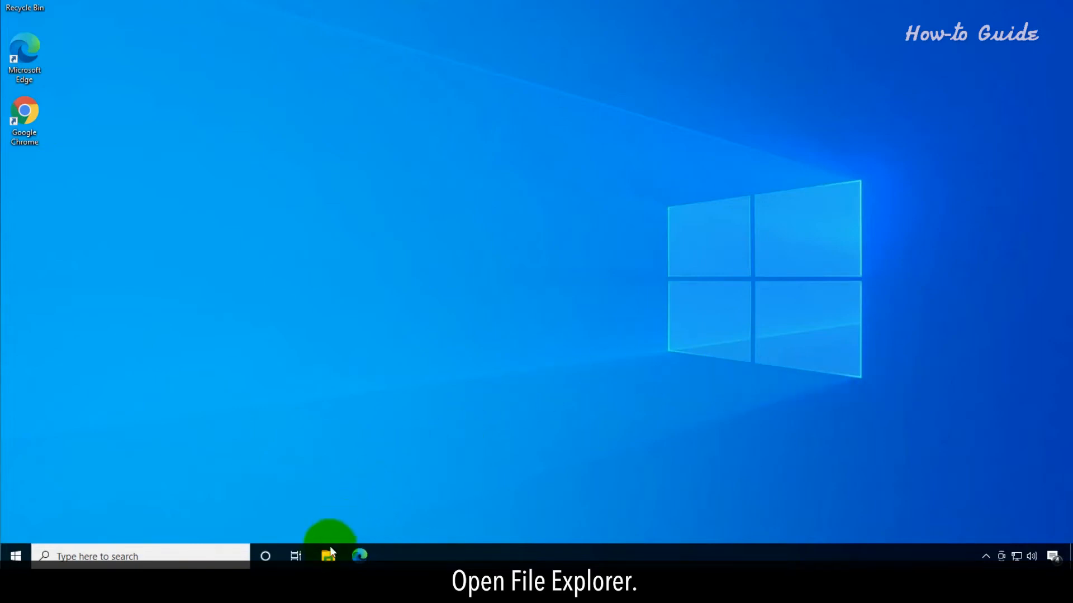
Open File Explorer at the Documents folder under This PC.
left_click(329, 555)
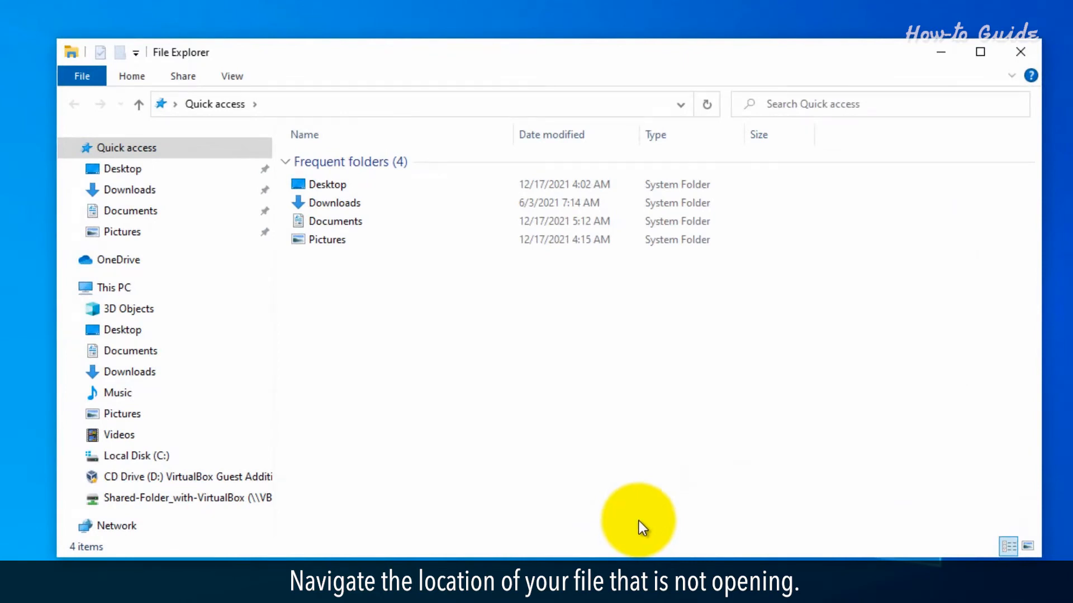
left_click(129, 351)
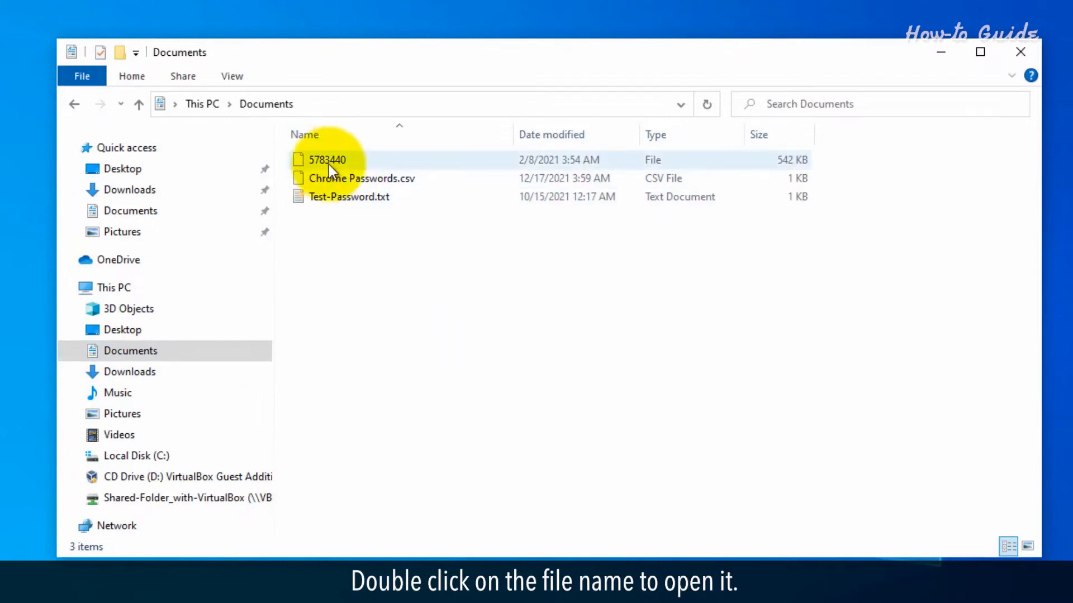
Open the file 5783440 and scroll the app chooser to Paint.
double_click(327, 160)
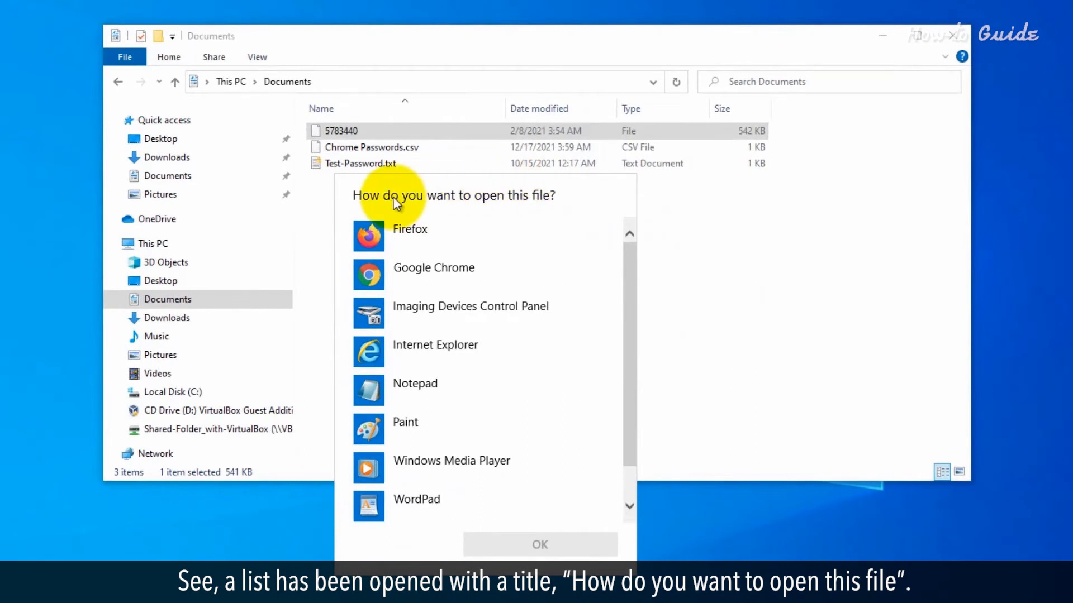
mouse_move(596, 207)
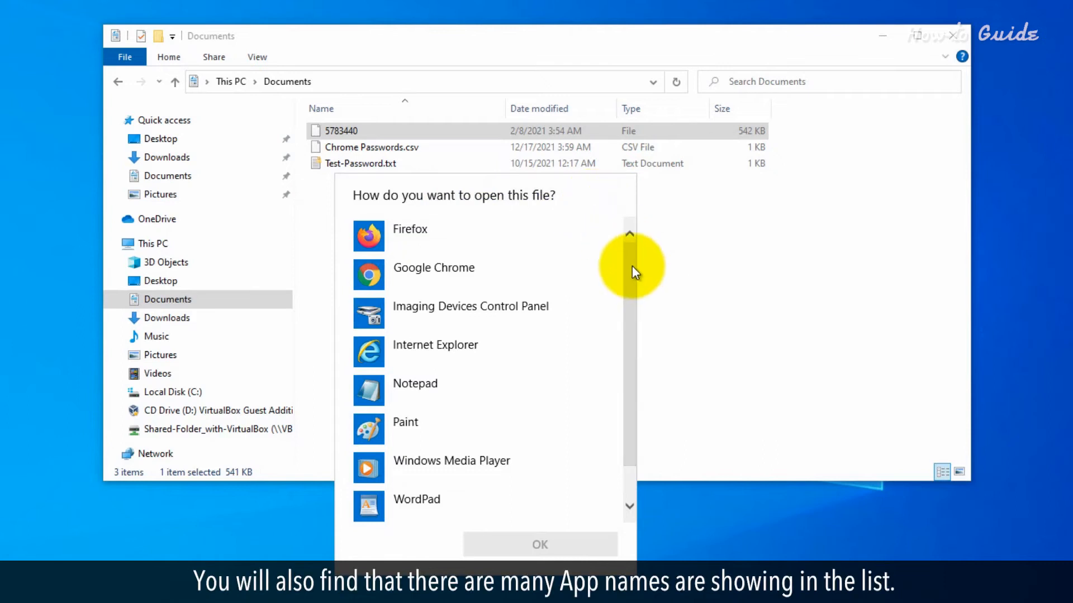
scroll("down", 3)
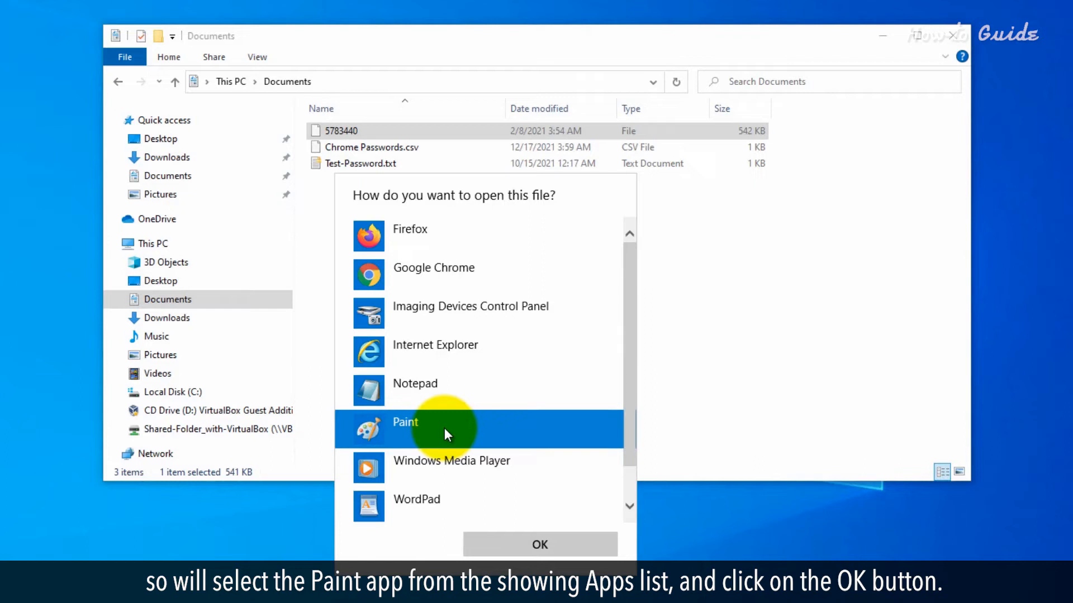
Confirm Paint for 5783440, then select Chrome Passwords.csv in Documents.
left_click(539, 545)
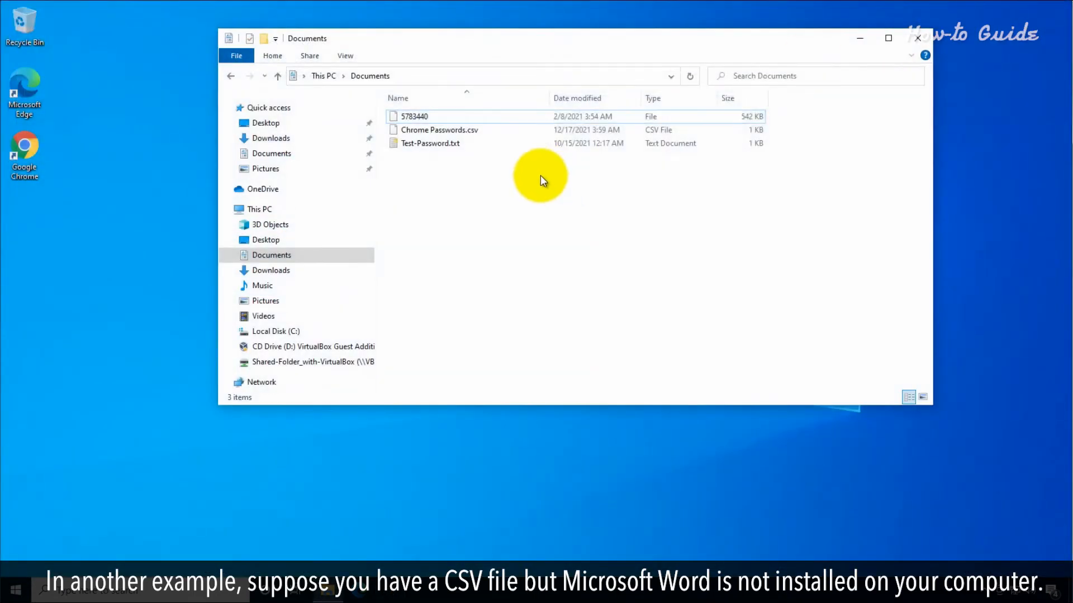
left_click(438, 129)
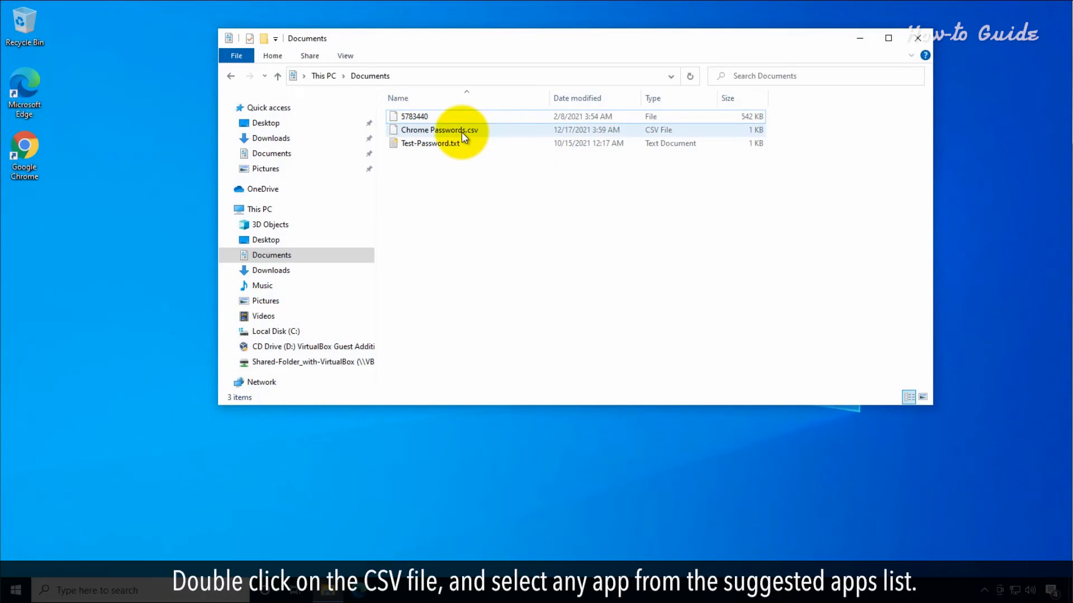
left_click(438, 130)
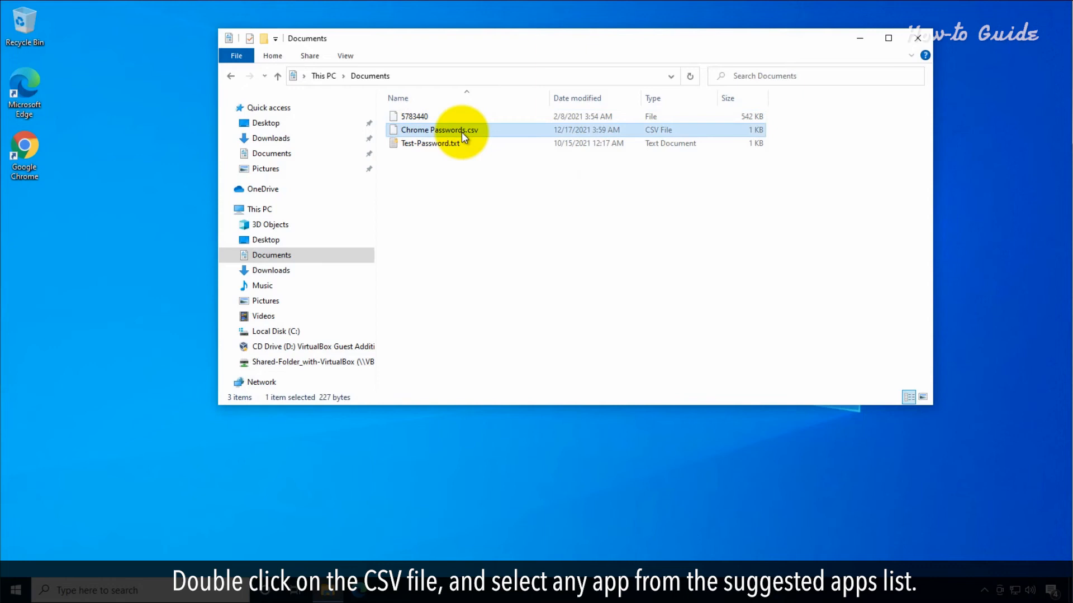
Open Chrome Passwords.csv, tick 'Always use this app for .csv files', and show more apps.
double_click(438, 130)
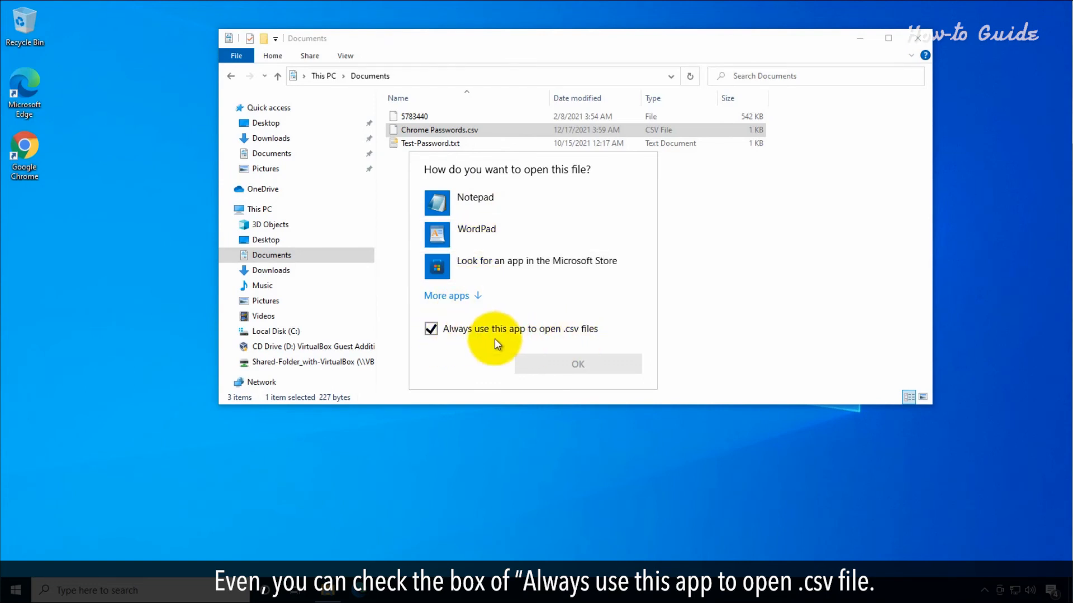
left_click(431, 328)
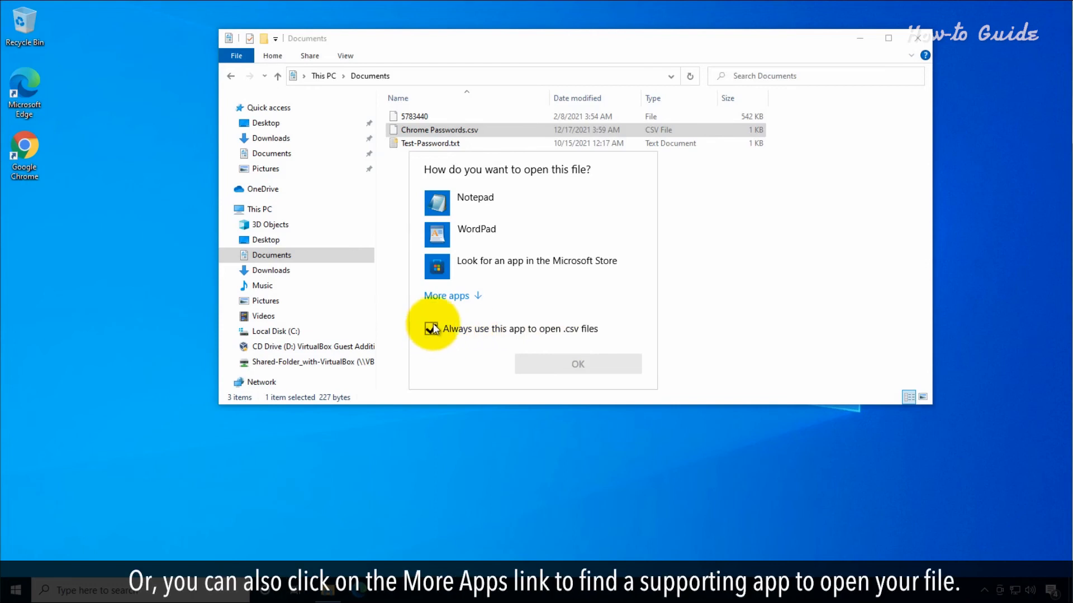
left_click(446, 295)
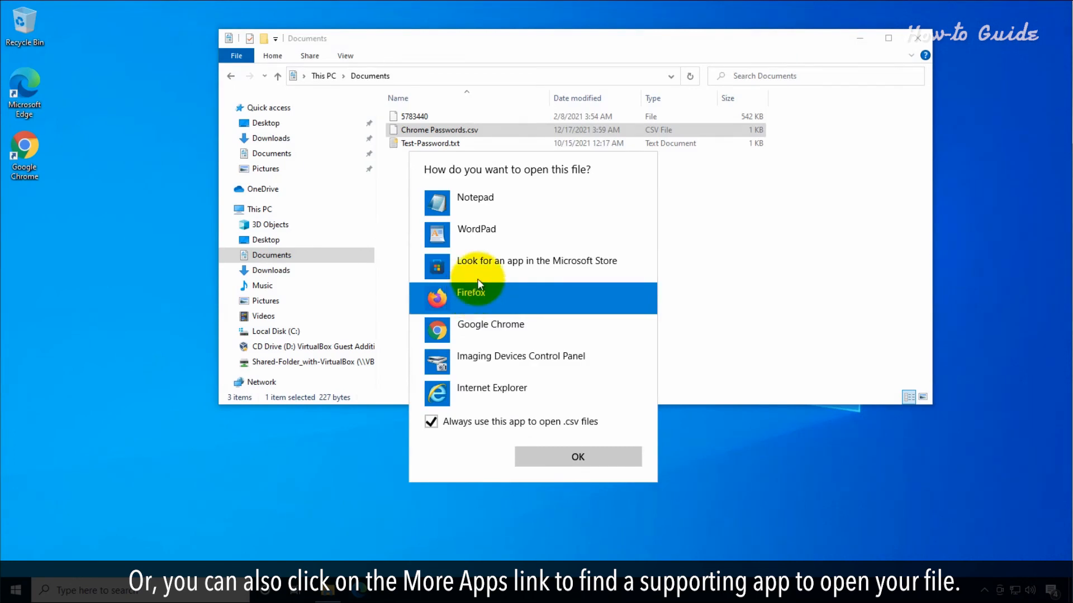